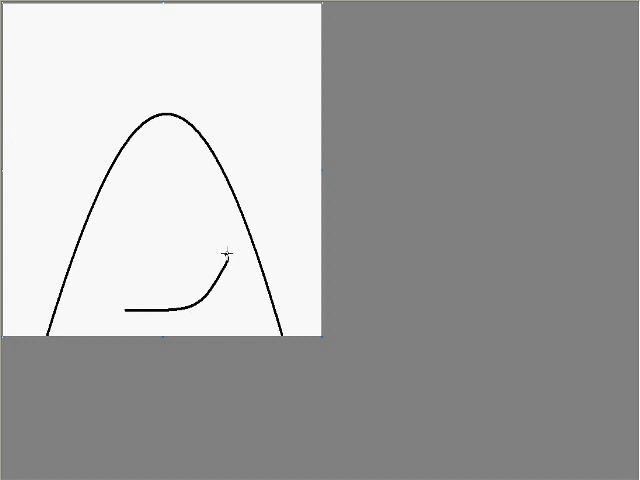
Brush in the face patch outline inside the penguin head, with eyes and beak
left_click_drag(228, 250, 117, 330)
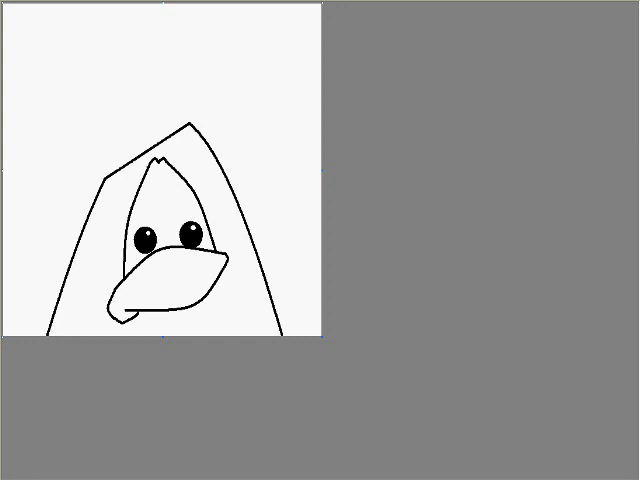
Draw a cone hat with curved stripes on the head and fill it magenta
left_click_drag(88, 18, 190, 120)
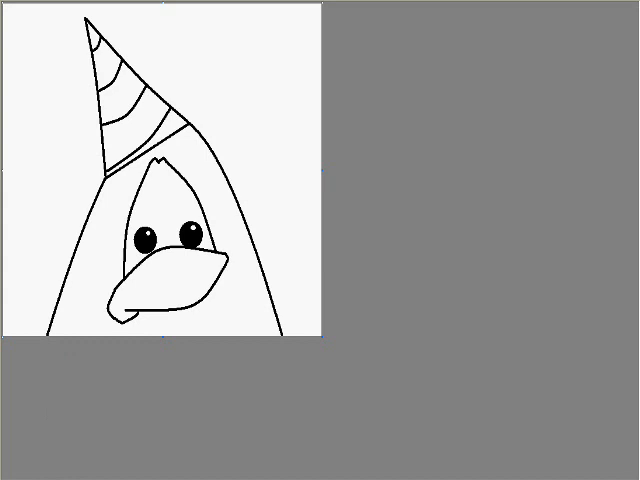
left_click(120, 100)
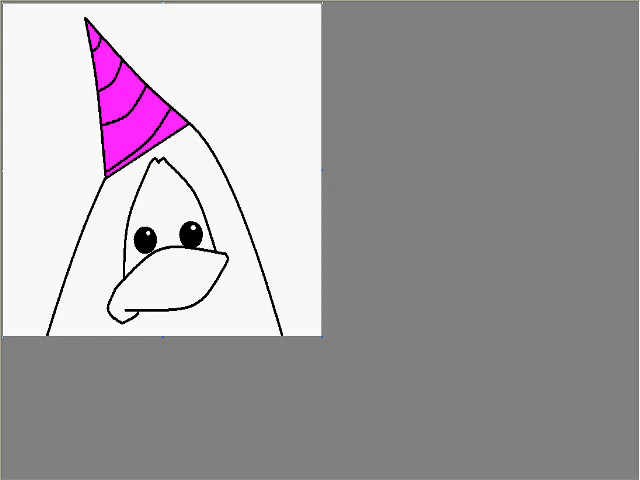